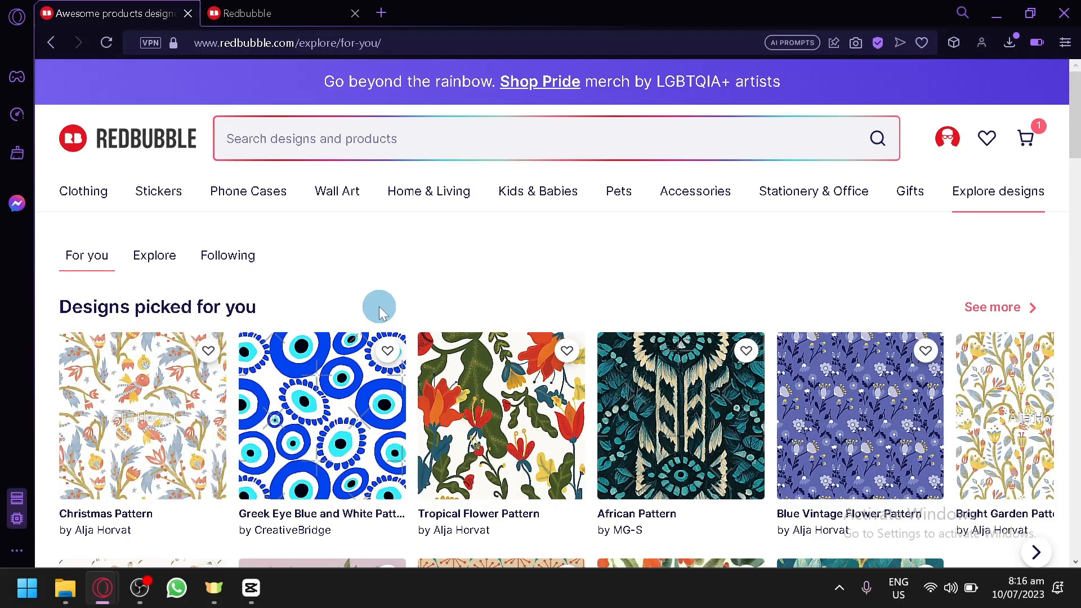
mouse_move(395, 289)
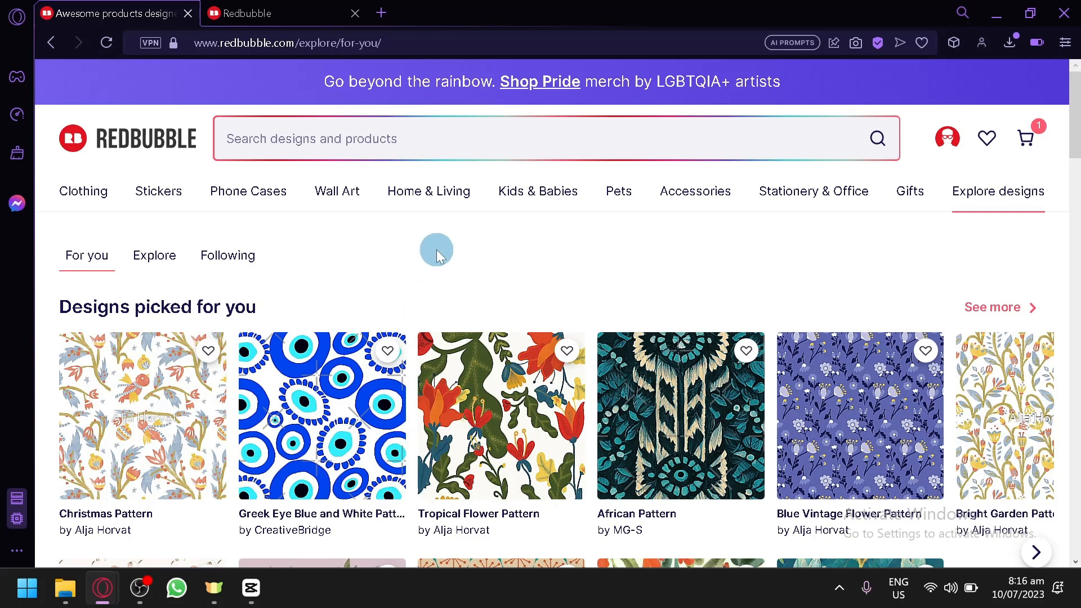
mouse_move(421, 269)
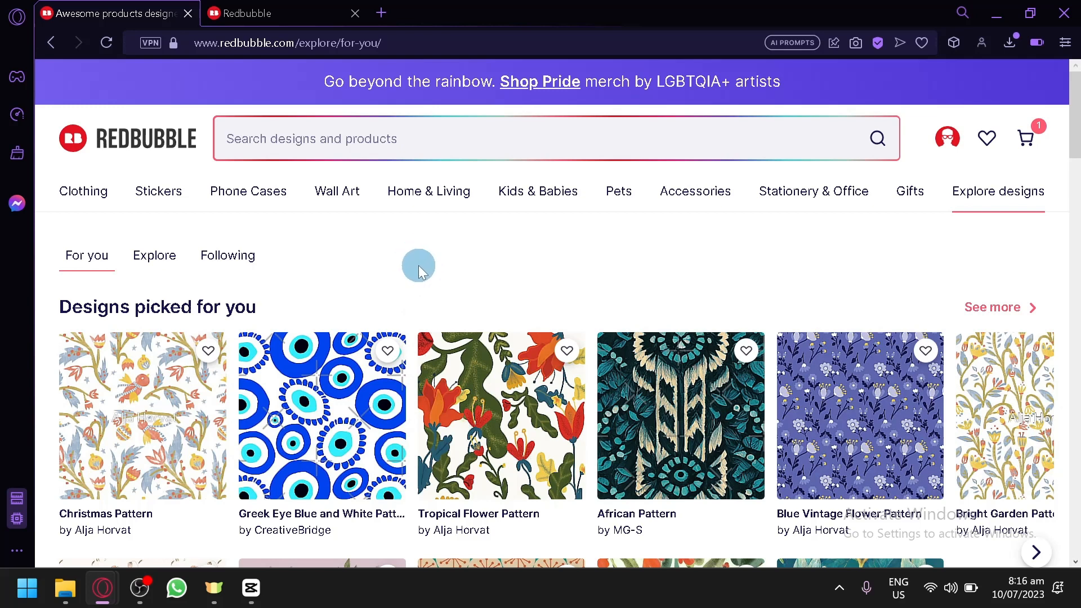
mouse_move(440, 257)
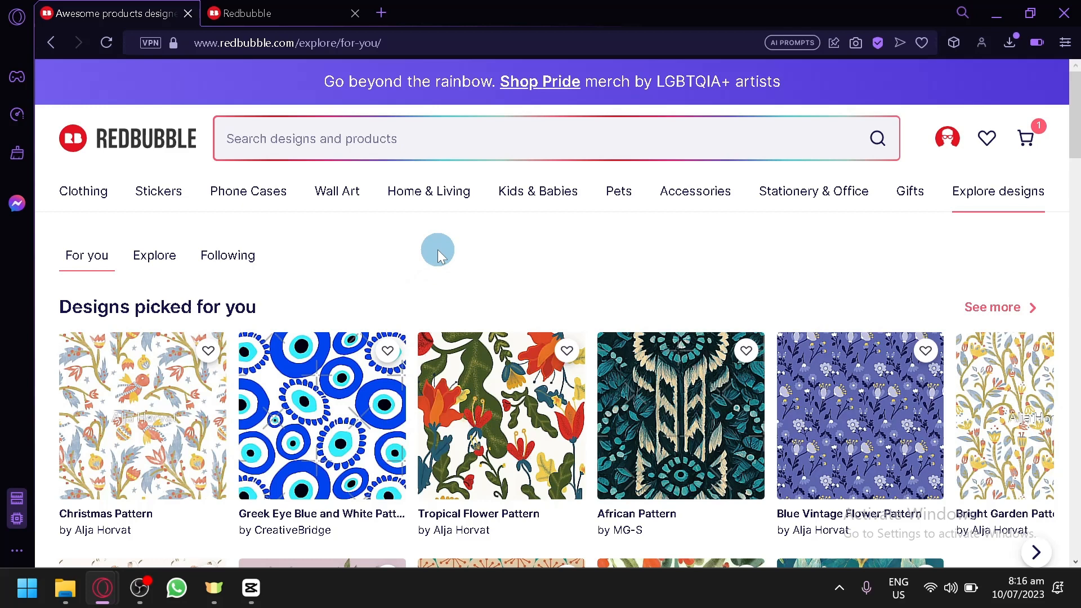
mouse_move(353, 265)
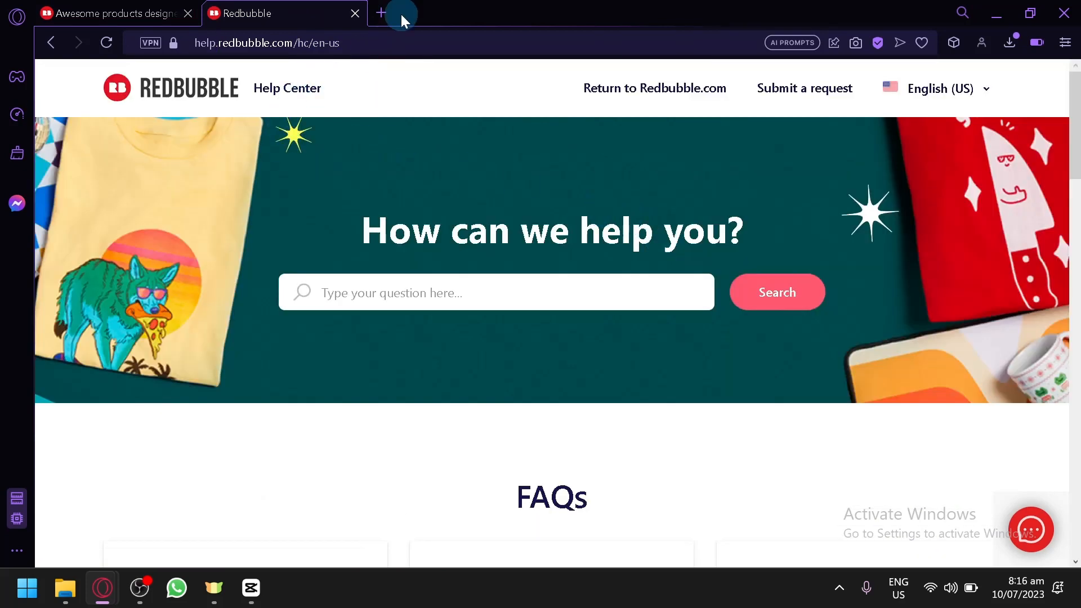
Search the web for 'redbubble help center' in a new browser tab.
click(379, 13)
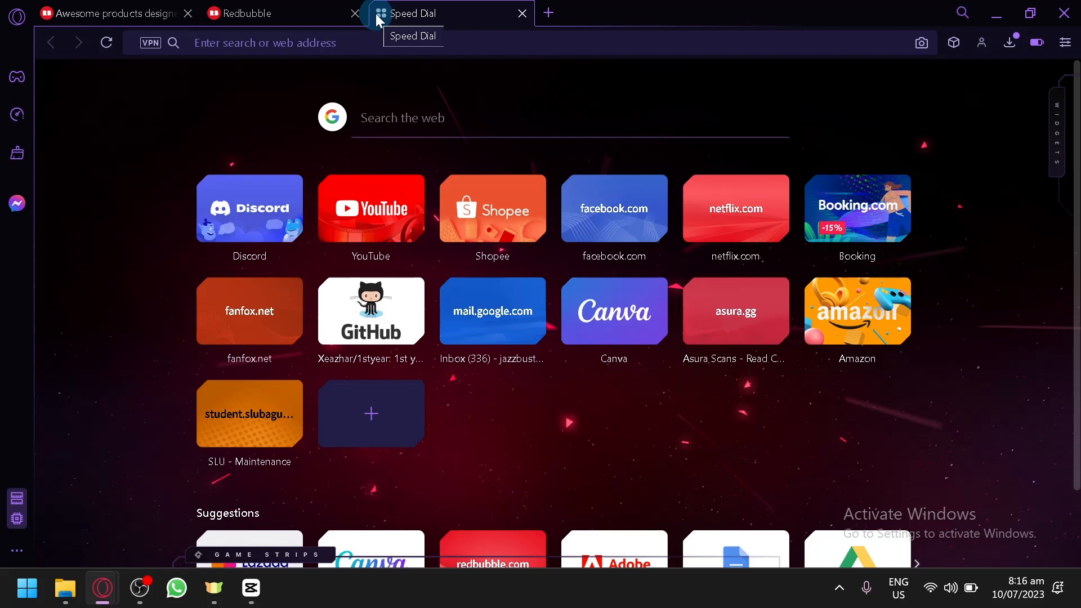
click(276, 43)
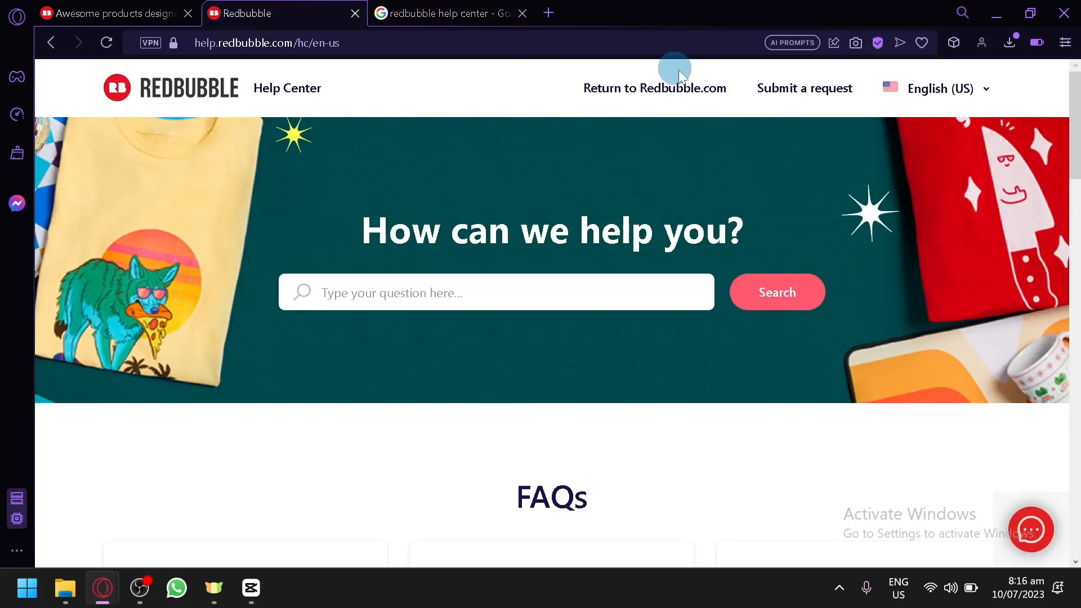
mouse_move(804, 88)
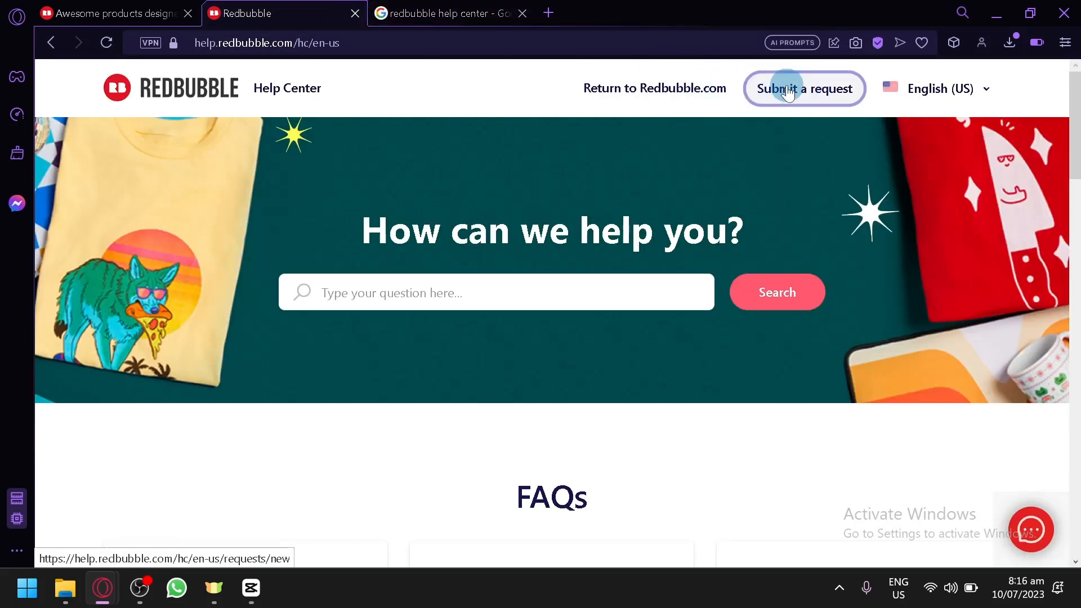
Start the Redbubble bot chat, reach 'Need more help? Submit a request', and revisit the shop tab.
click(1030, 529)
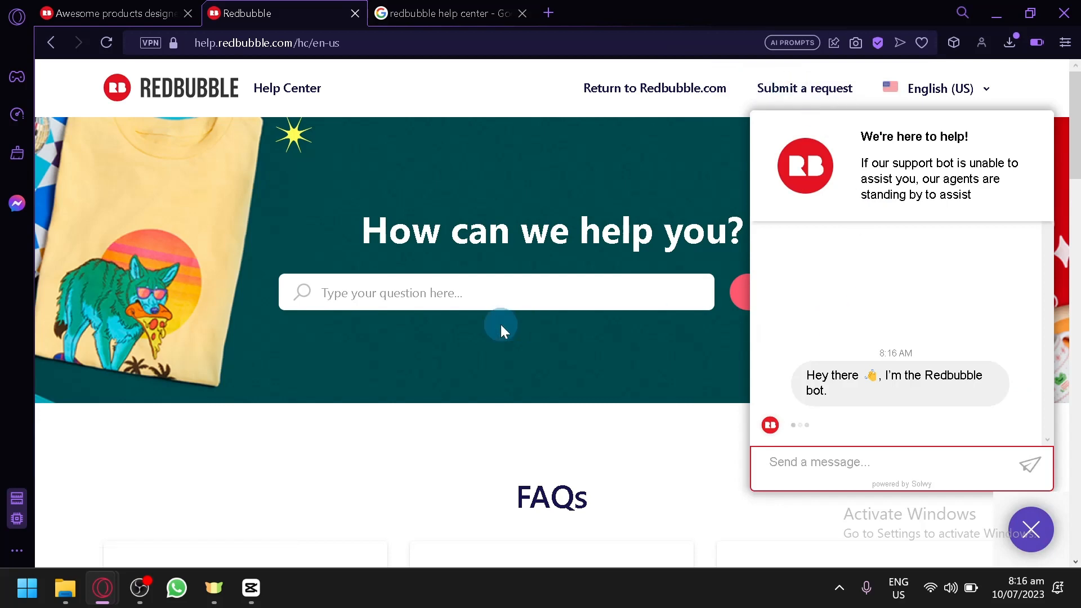
scroll(down, 3)
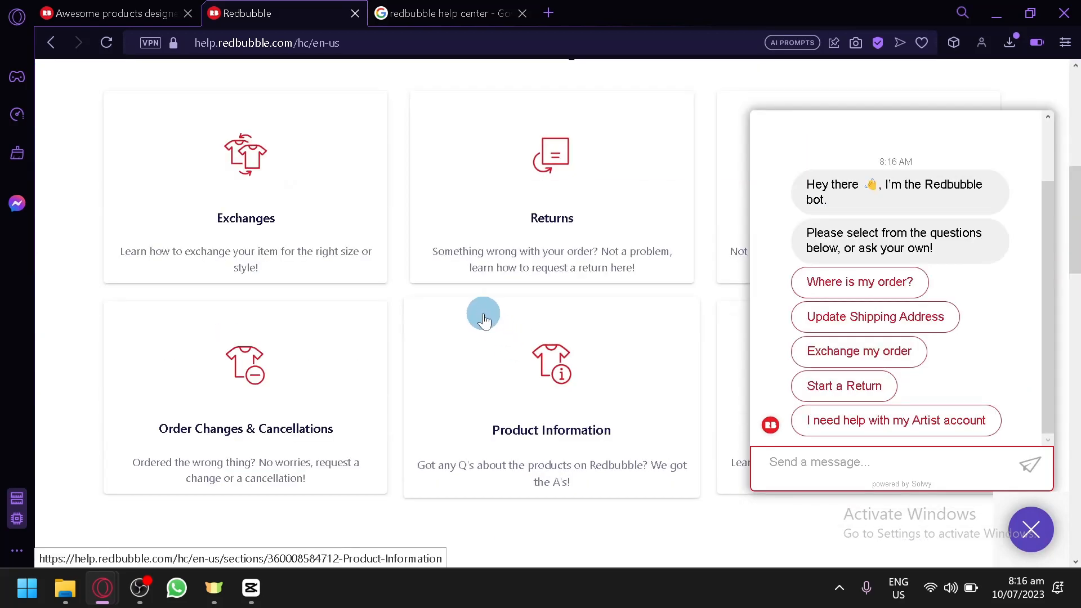
scroll(down, 3)
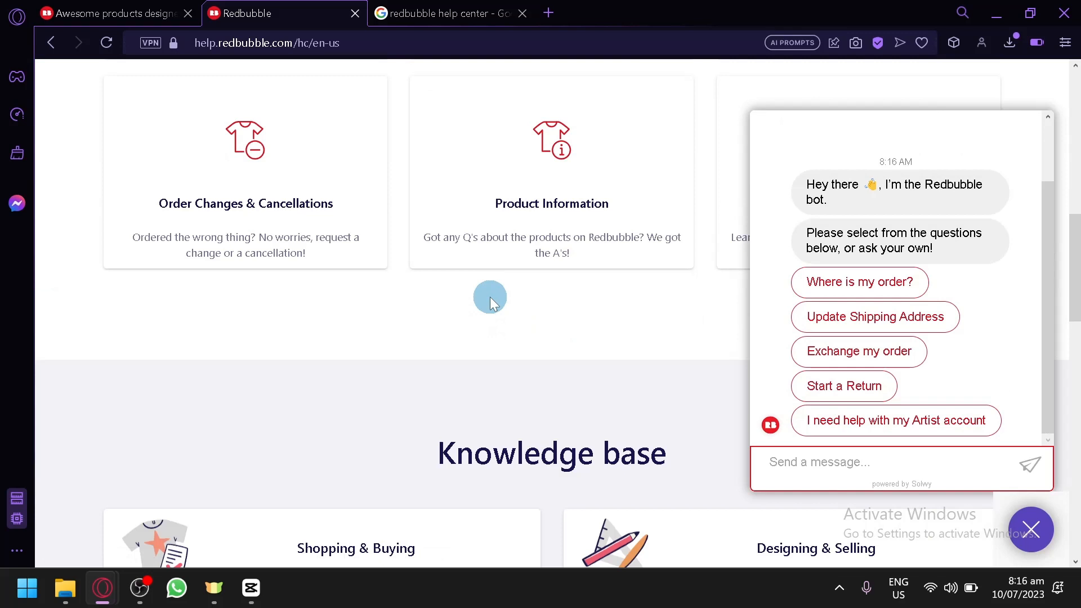
scroll(down, 3)
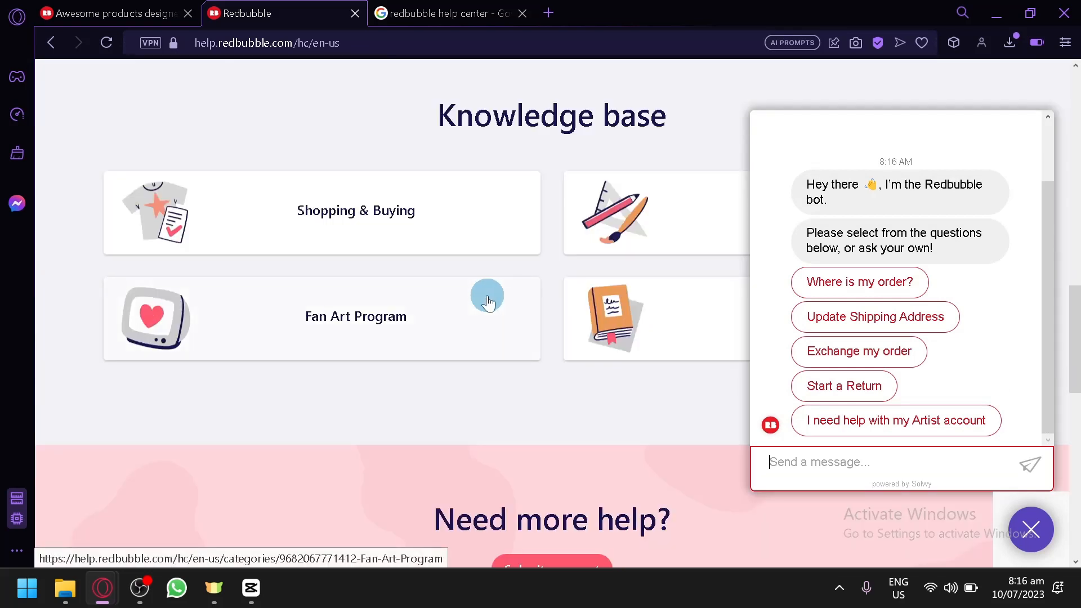
scroll(down, 3)
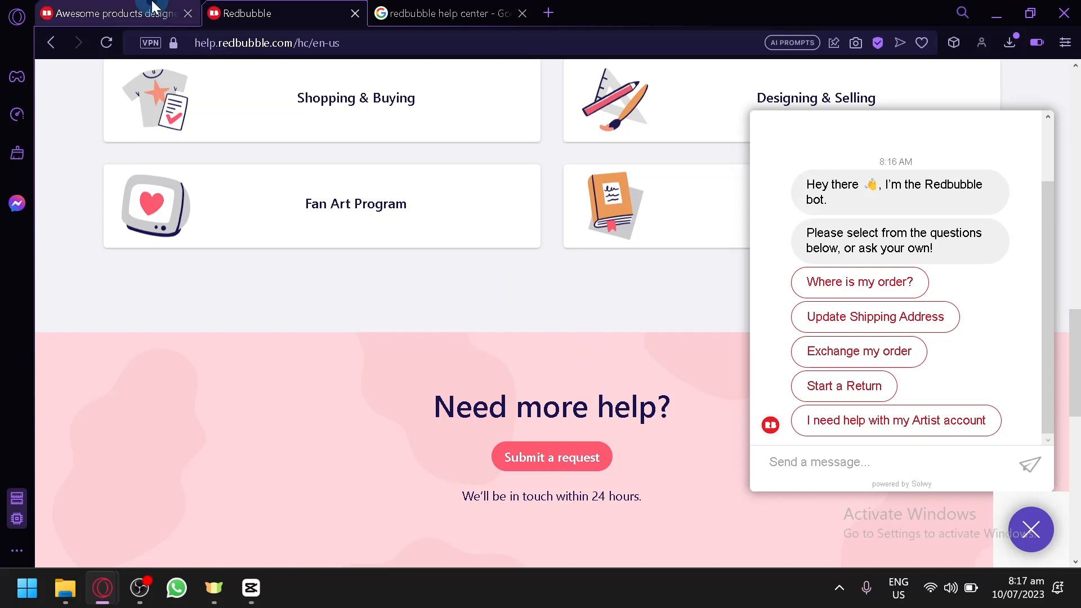
click(117, 13)
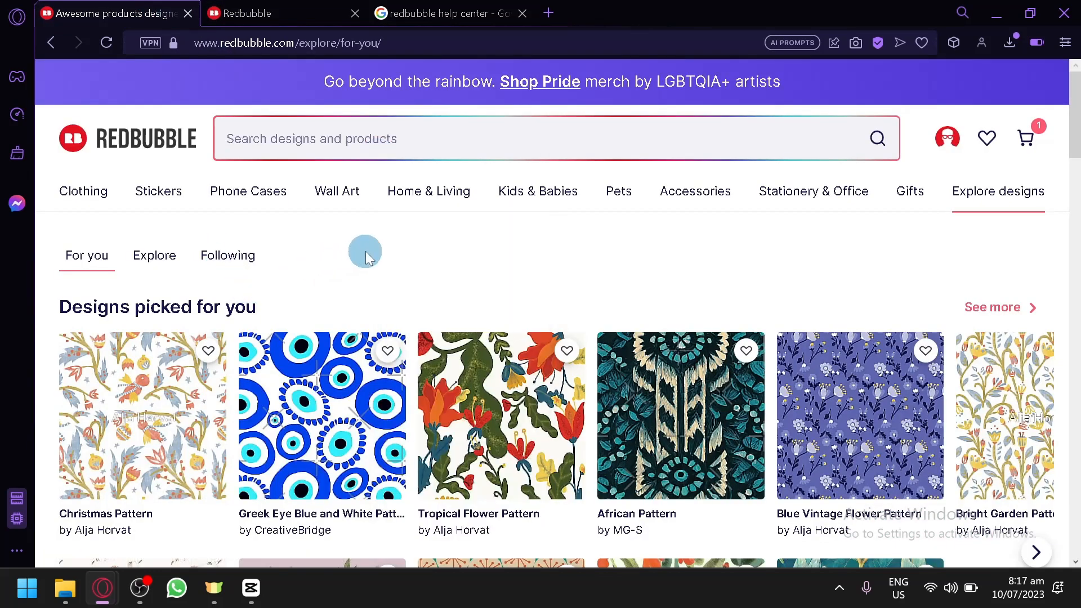